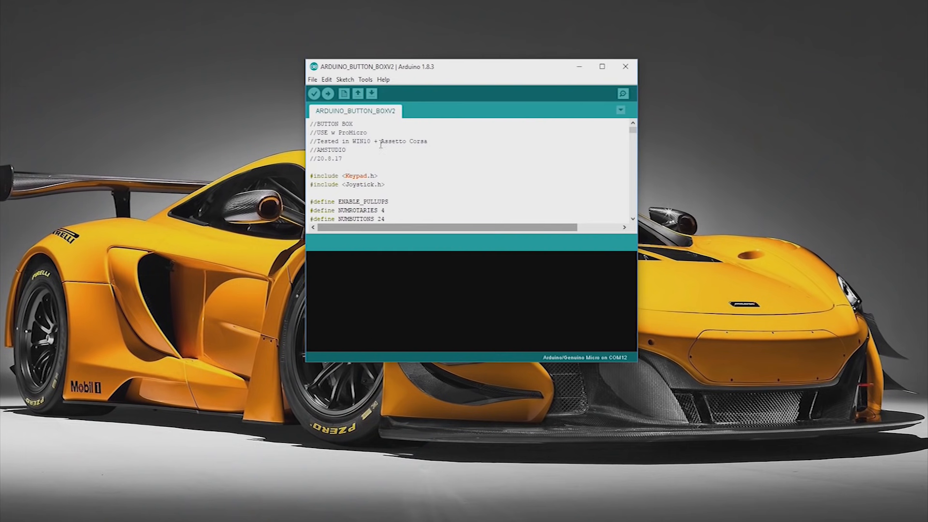
Step: Confirm the board's serial port is set to COM12 in the Tools menu
{"action": "left_click", "coordinate": [365, 79]}
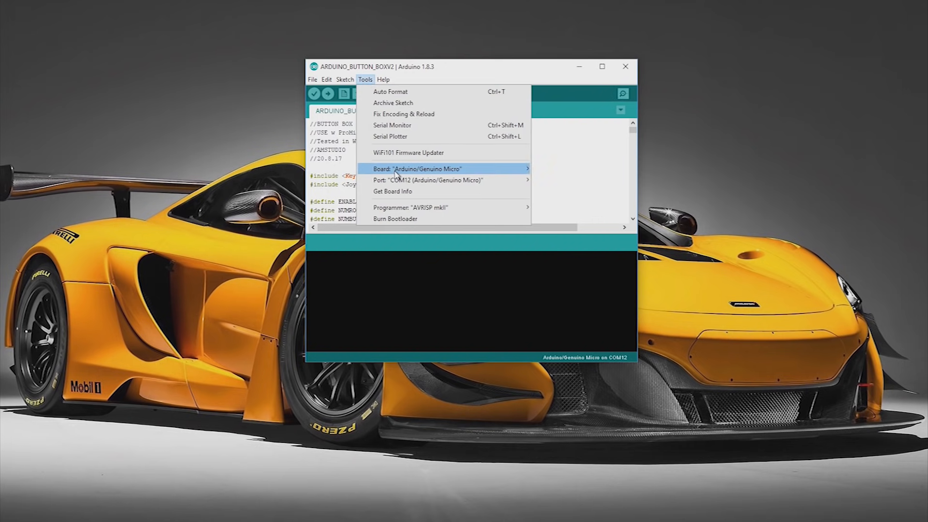
{"action": "left_click", "coordinate": [428, 180]}
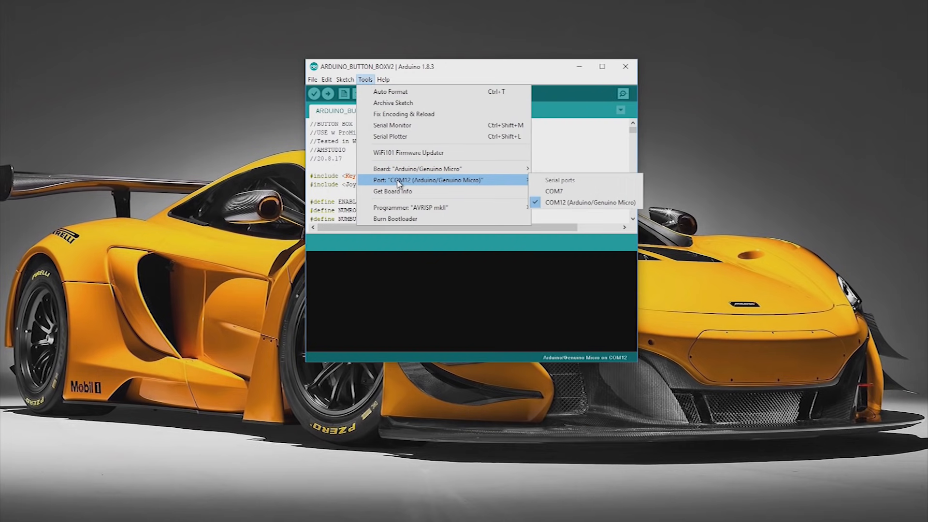
{"action": "left_click", "coordinate": [589, 202]}
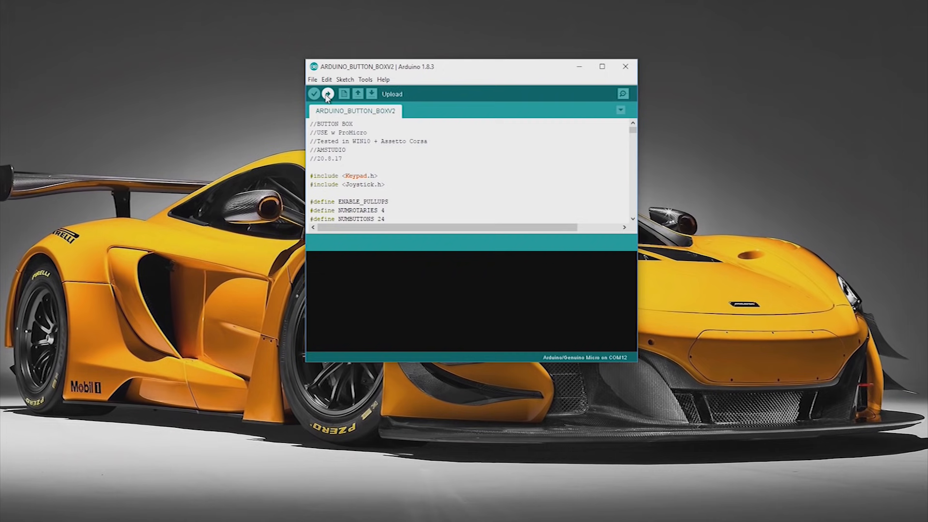
Step: Compile and upload the ARDUINO_BUTTON_BOXV2 sketch to the Arduino Micro
{"action": "left_click", "coordinate": [328, 93]}
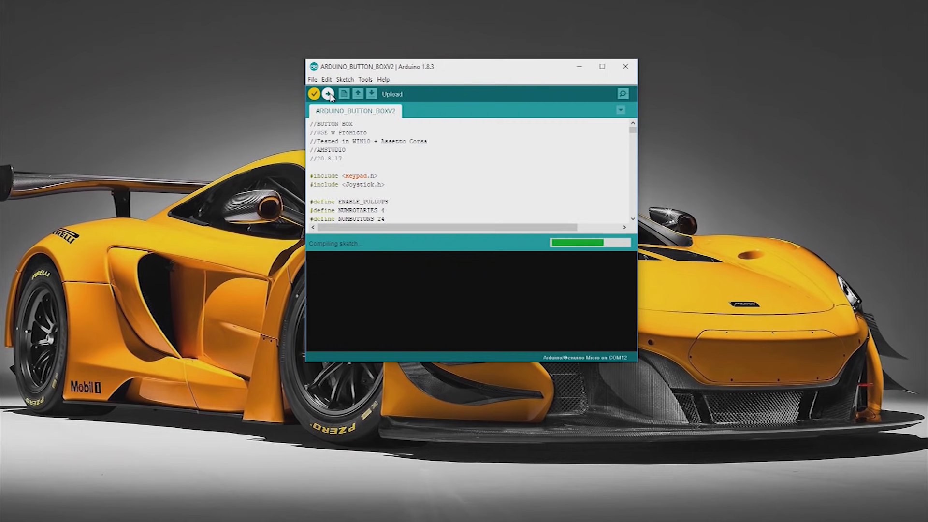
{"action": "left_click", "coordinate": [328, 93]}
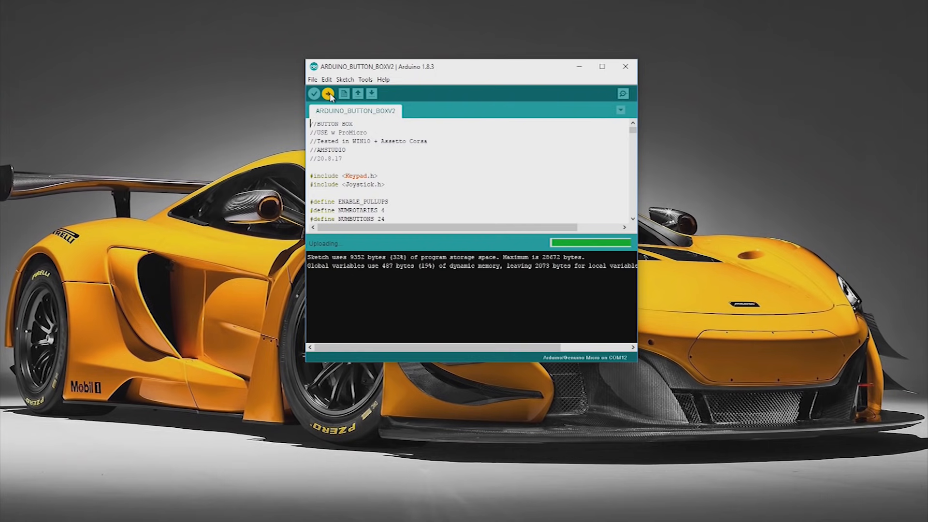